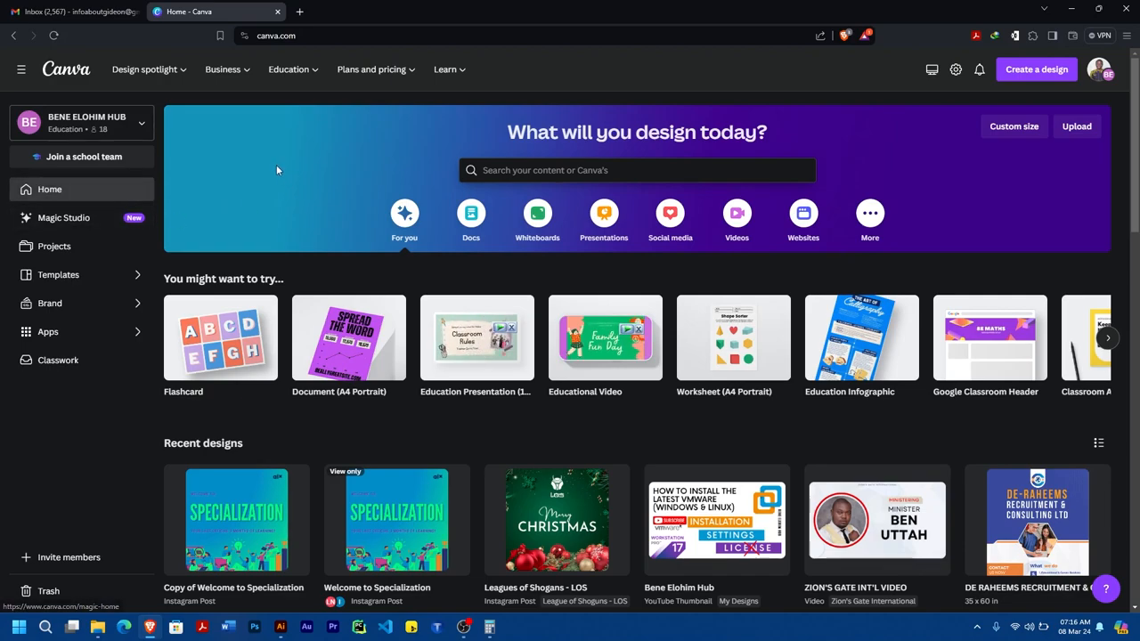
pyautogui.moveTo(283, 330)
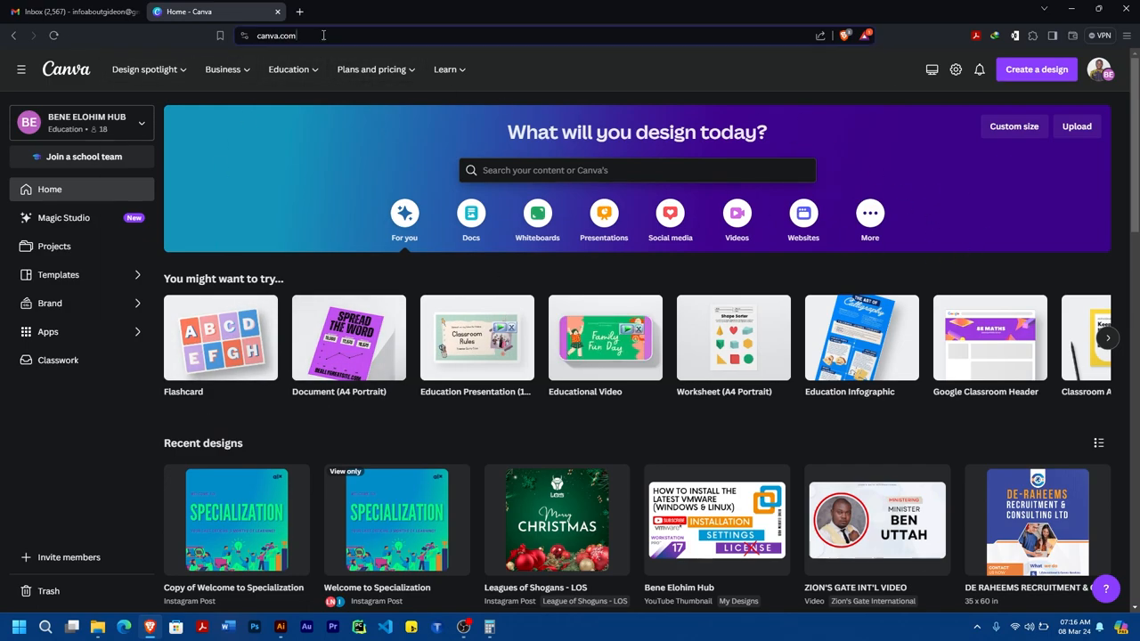
# Switch to the Canva Pro team from the profile menu's Teams list
pyautogui.click(1100, 68)
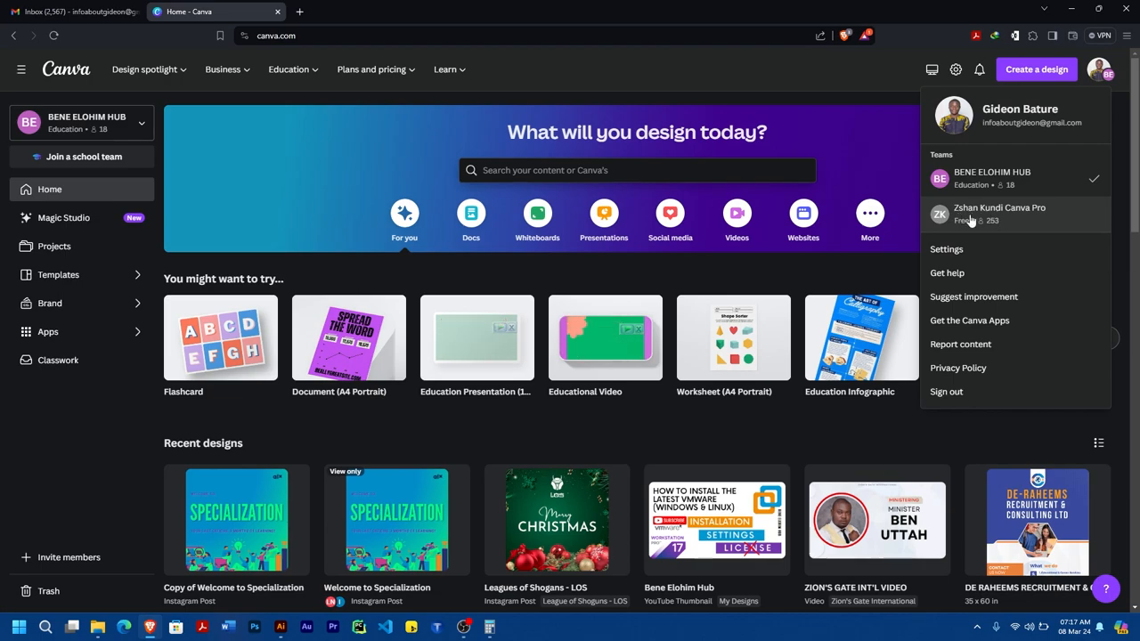
pyautogui.click(999, 214)
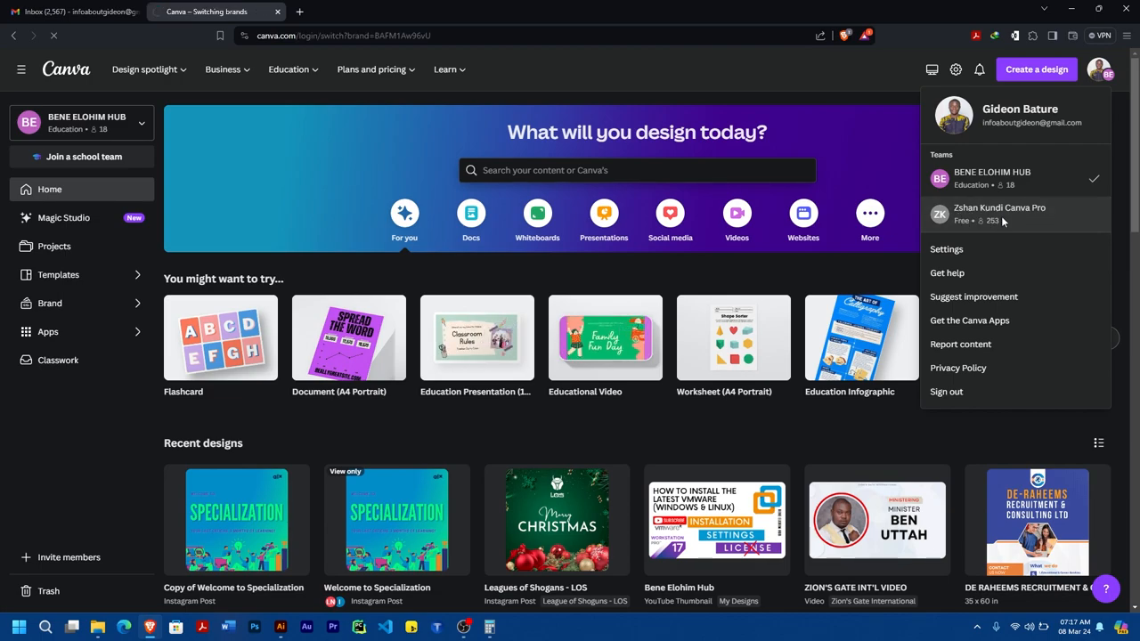
pyautogui.click(999, 213)
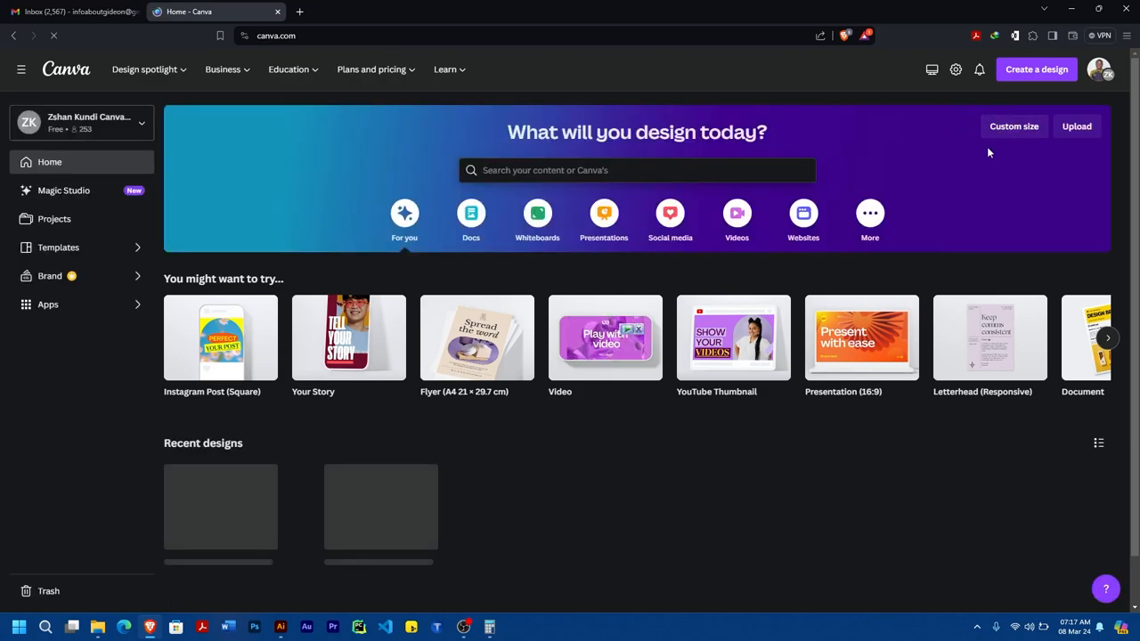
pyautogui.moveTo(955, 69)
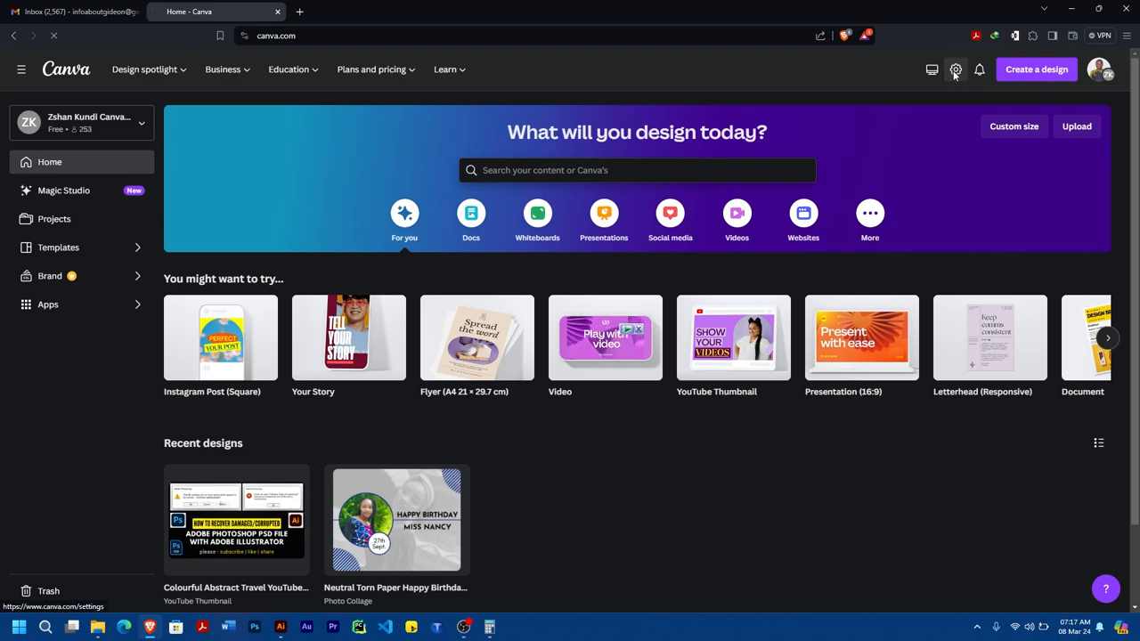
# Open the gear Settings page and scroll through the Your account options
pyautogui.click(955, 70)
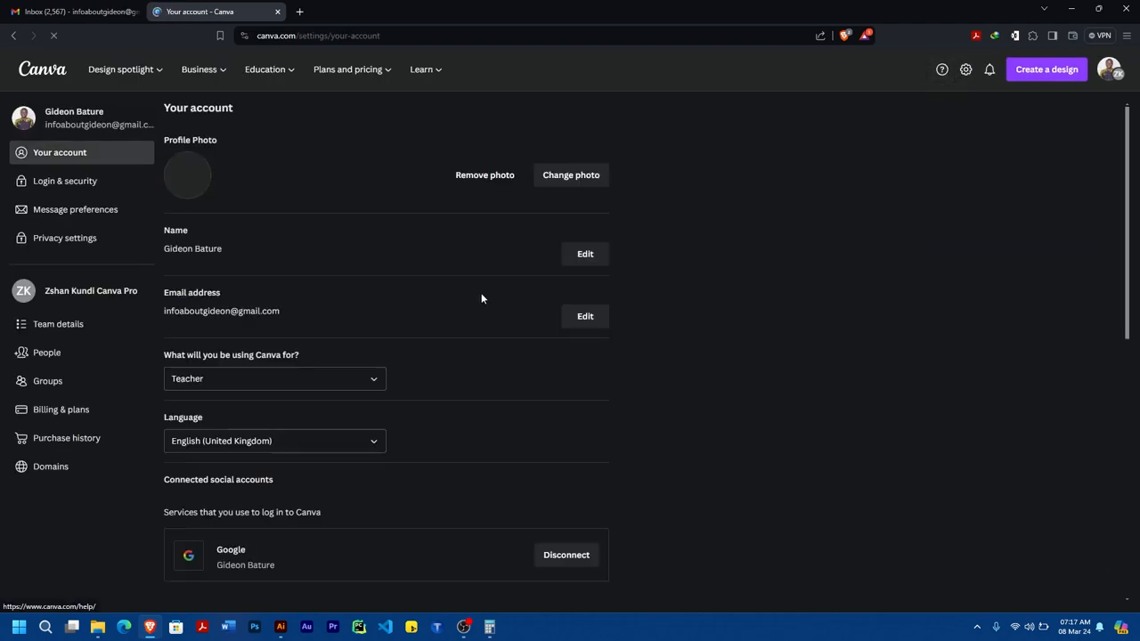
pyautogui.scroll(-3)
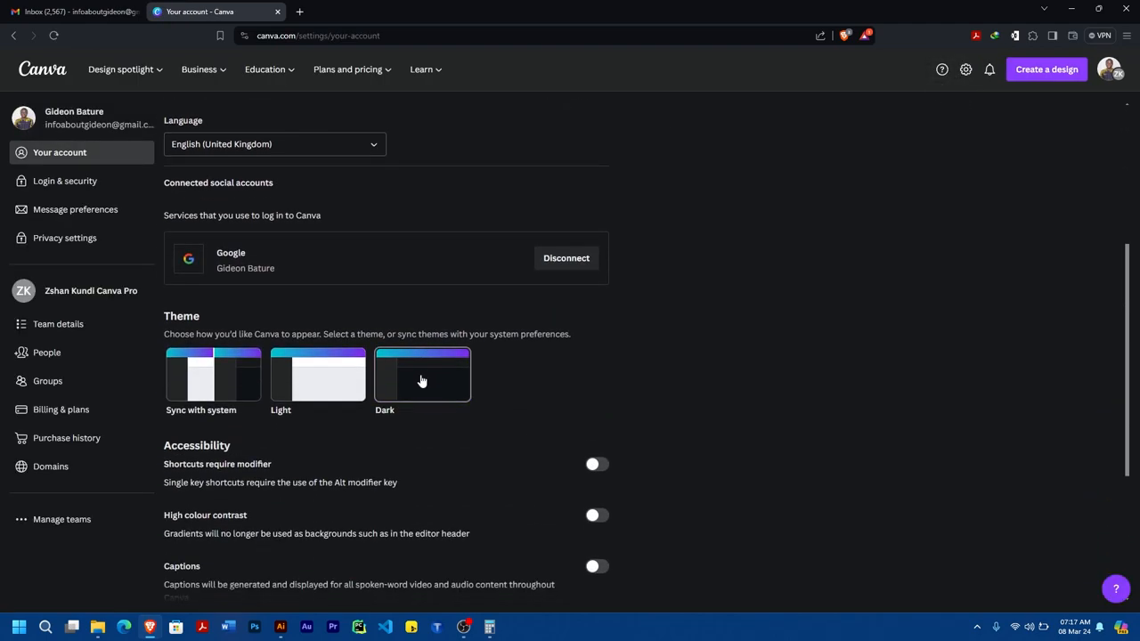
pyautogui.scroll(-3)
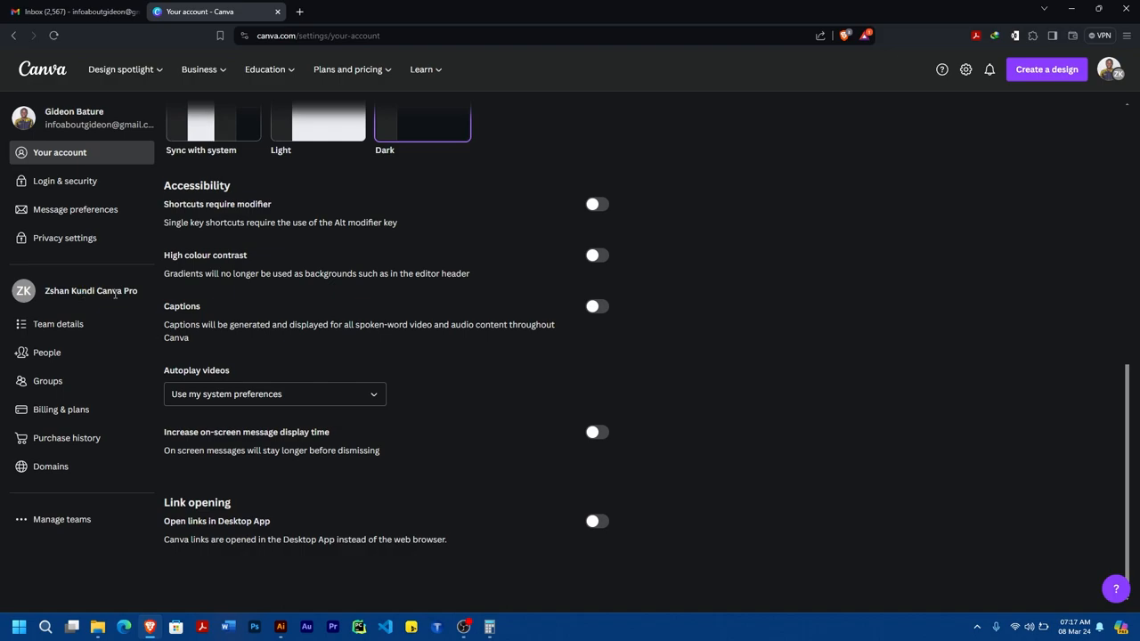
pyautogui.moveTo(57, 324)
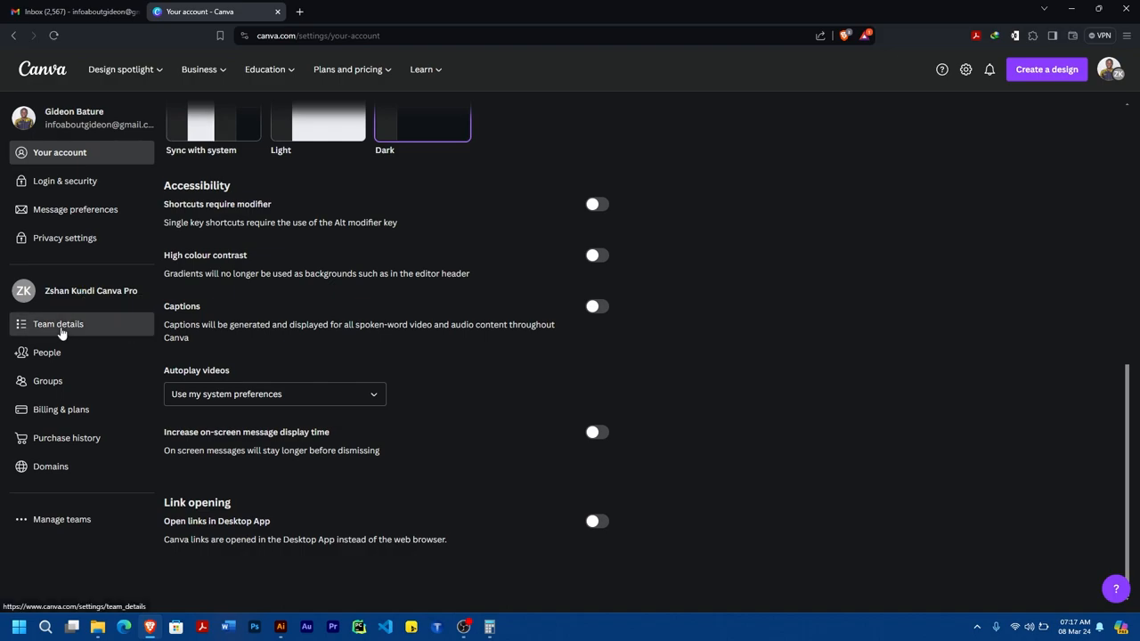
pyautogui.click(58, 323)
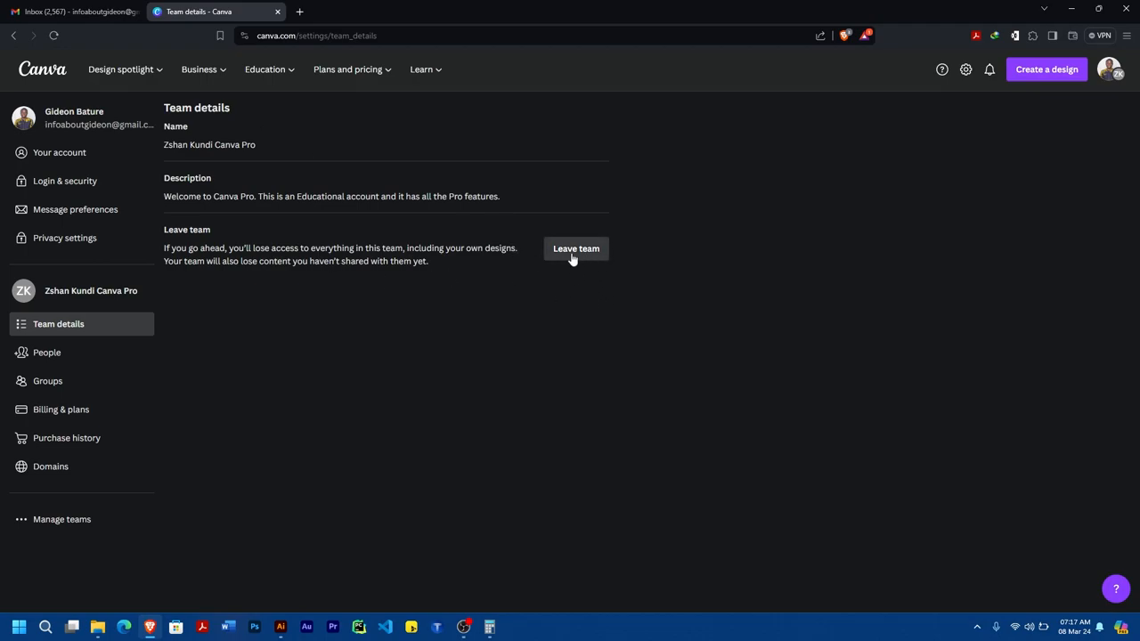
pyautogui.click(575, 249)
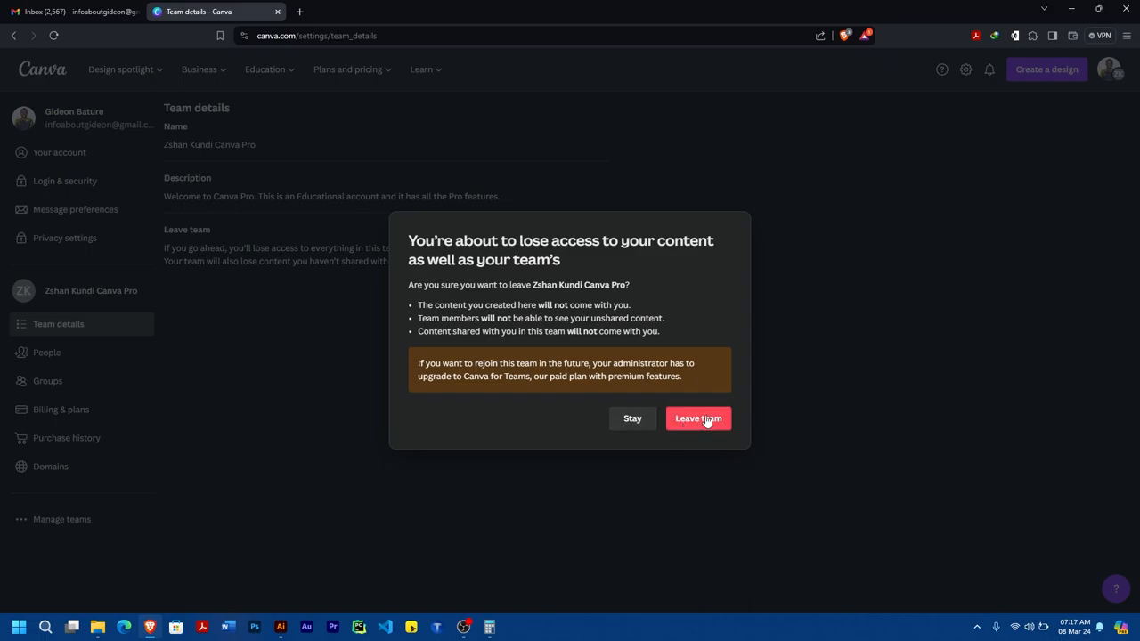
pyautogui.click(699, 419)
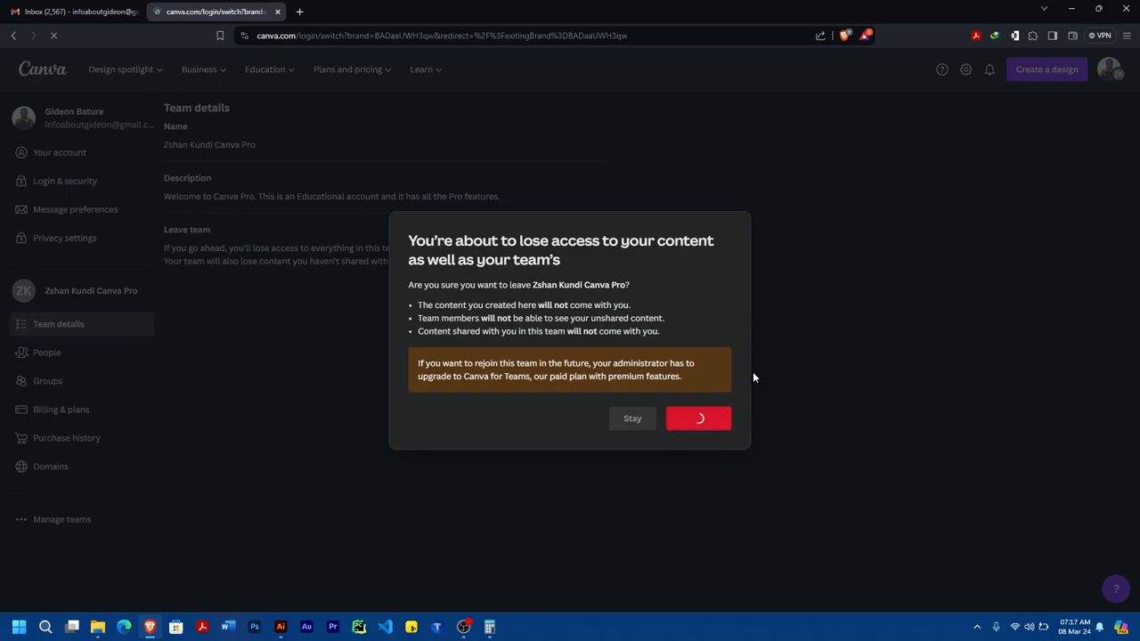
pyautogui.click(698, 418)
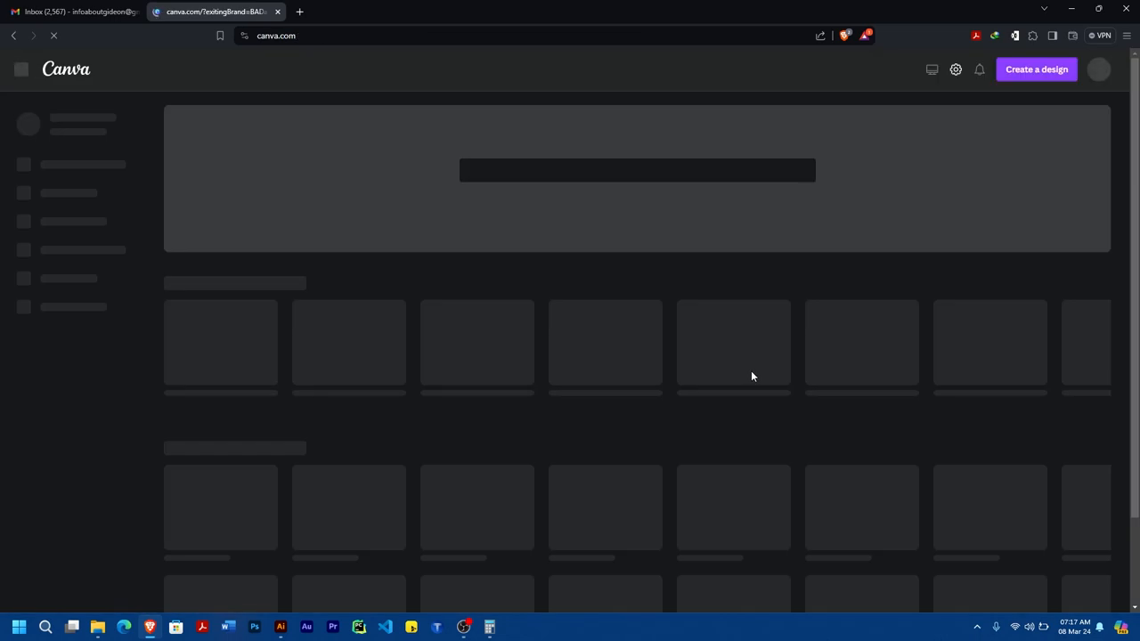